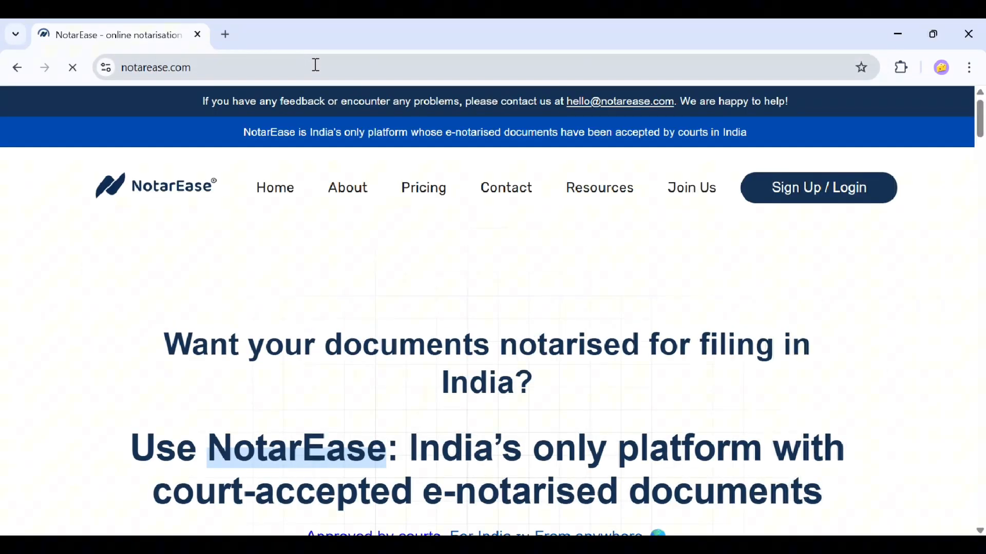
- Sign in to NotarEase through Cognito with username Soumya and reach the dashboard
click(819, 187)
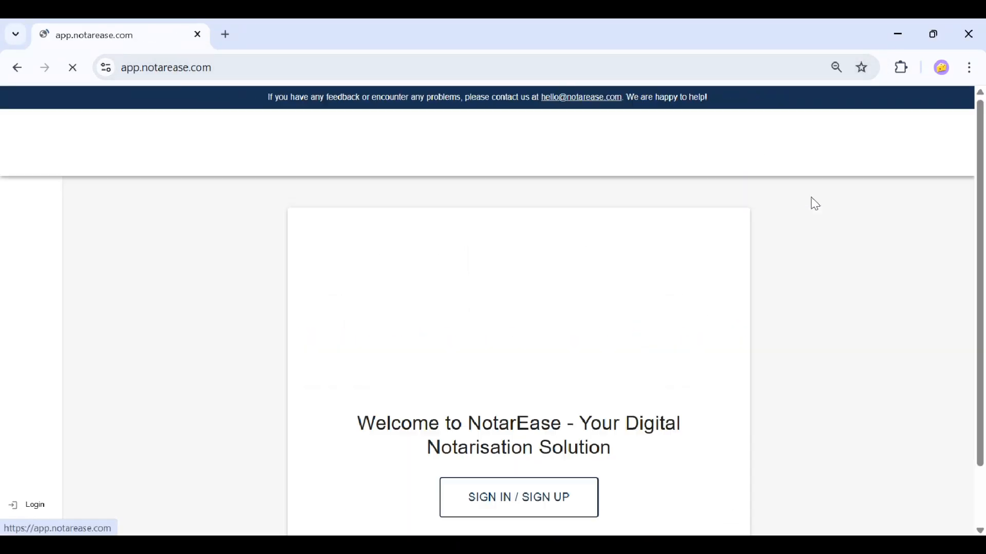
click(518, 497)
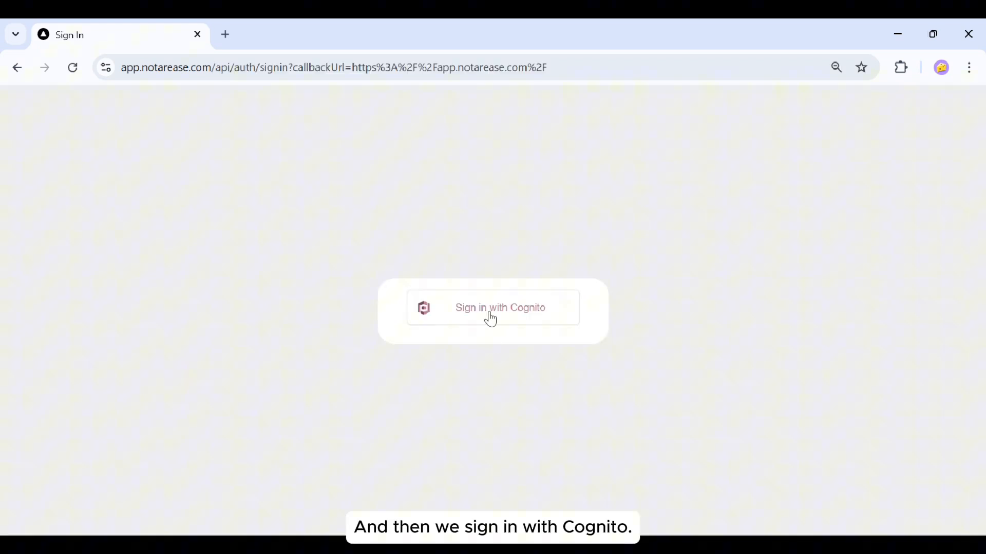
click(493, 307)
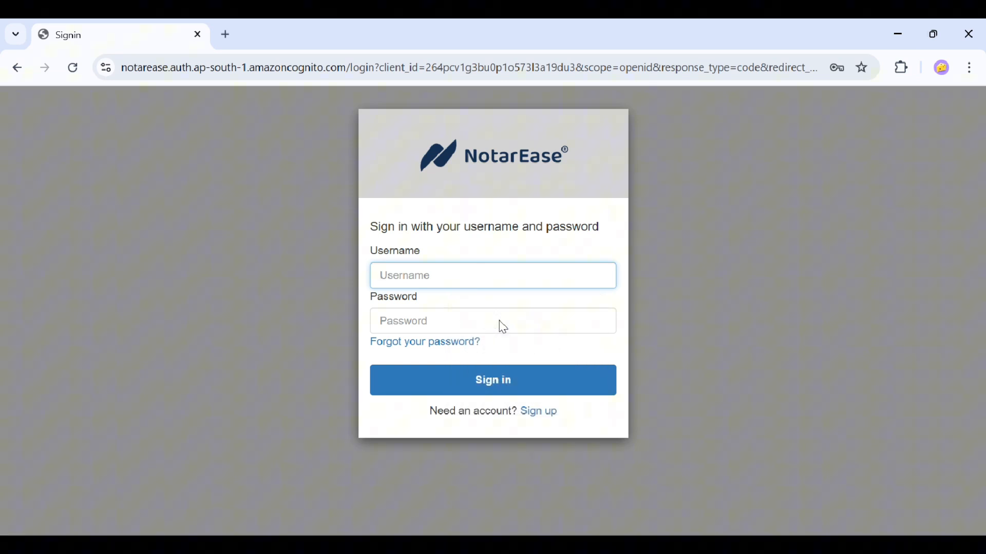
text(Soumya)
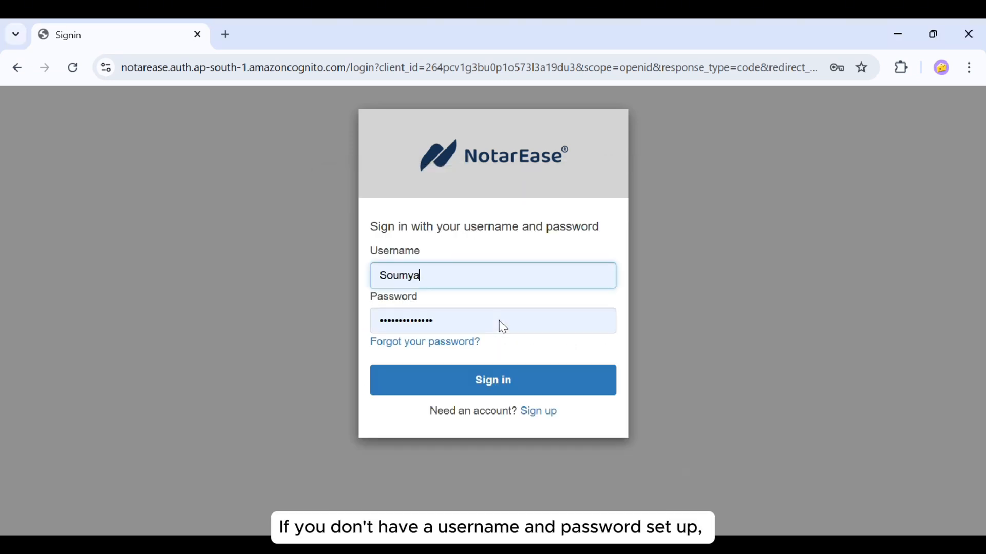
click(492, 380)
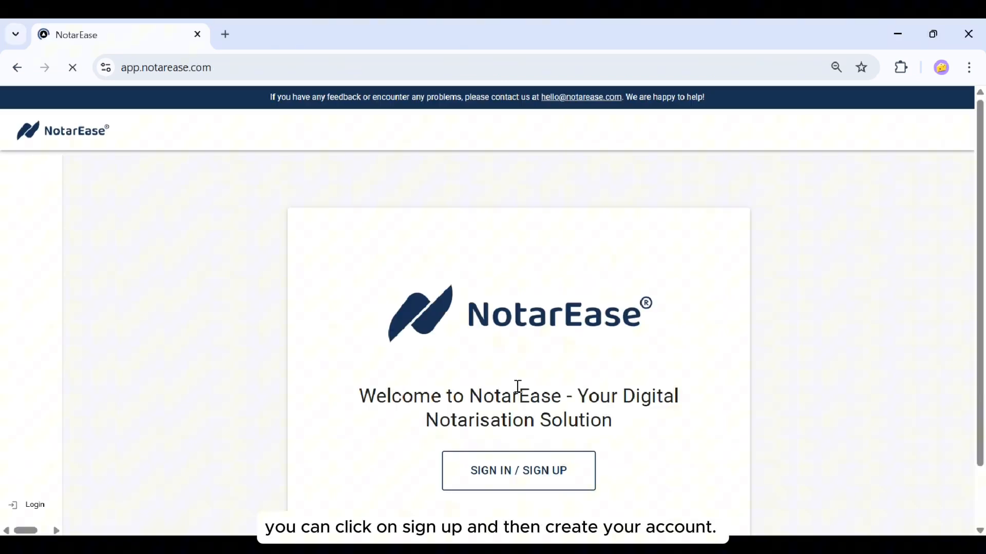
click(517, 470)
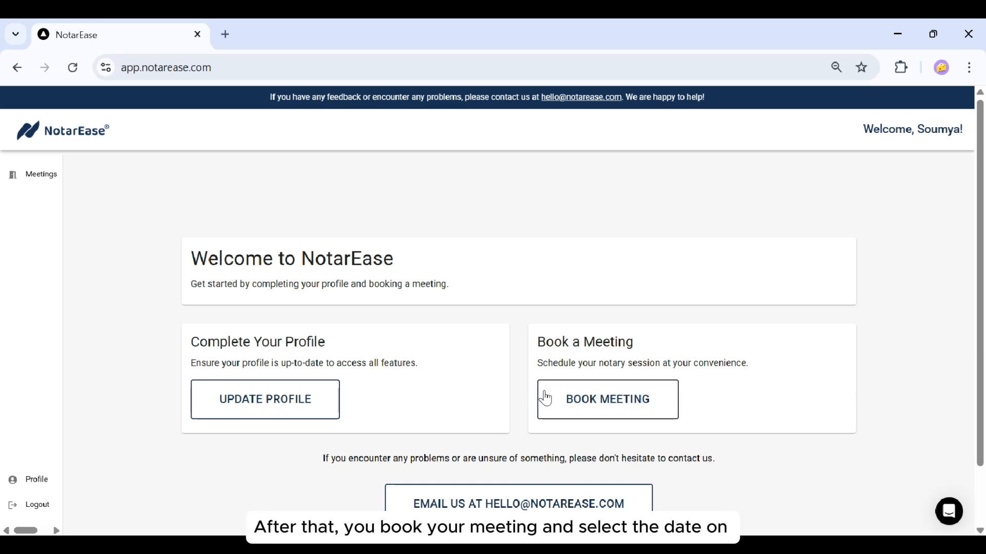
- Go to Book Meeting to show the Meetings page with the calendar
click(606, 400)
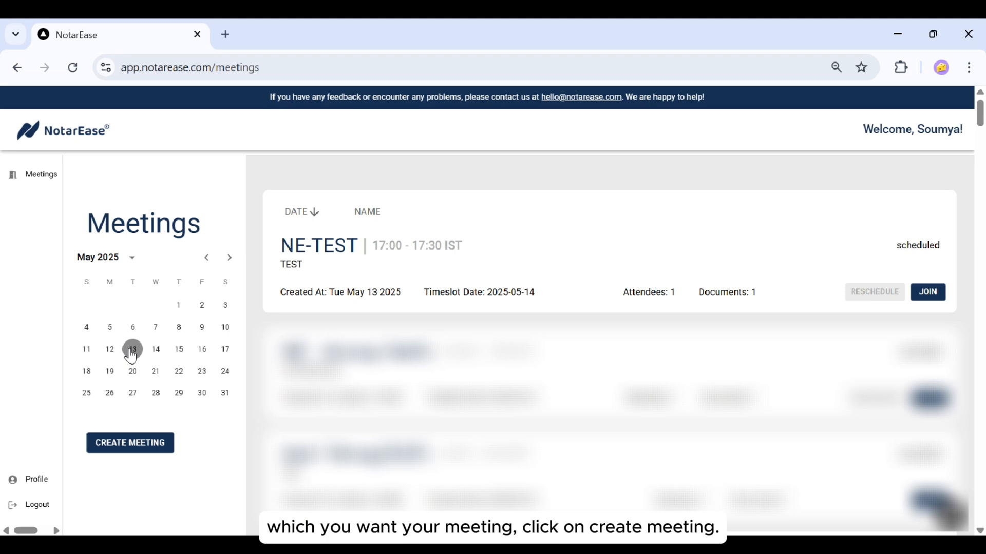
- Start a new meeting named NE-TEST with description TEST and add the soumya attendee email
click(131, 442)
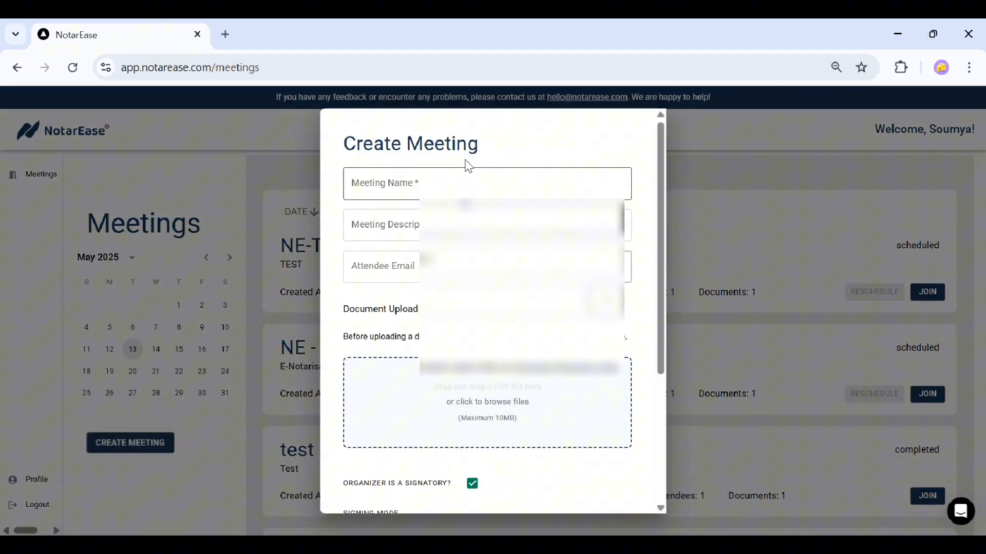
text(NE-)
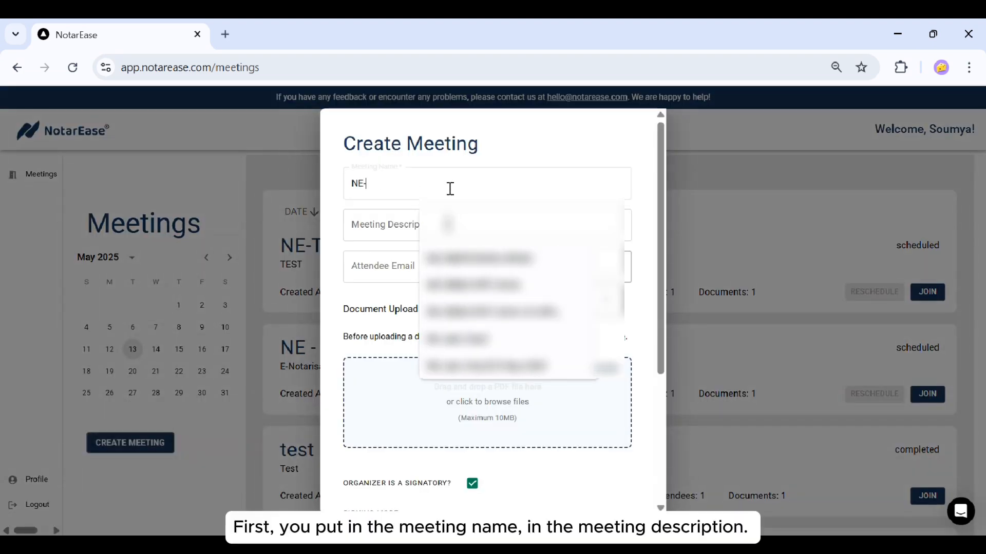
text(TEST)
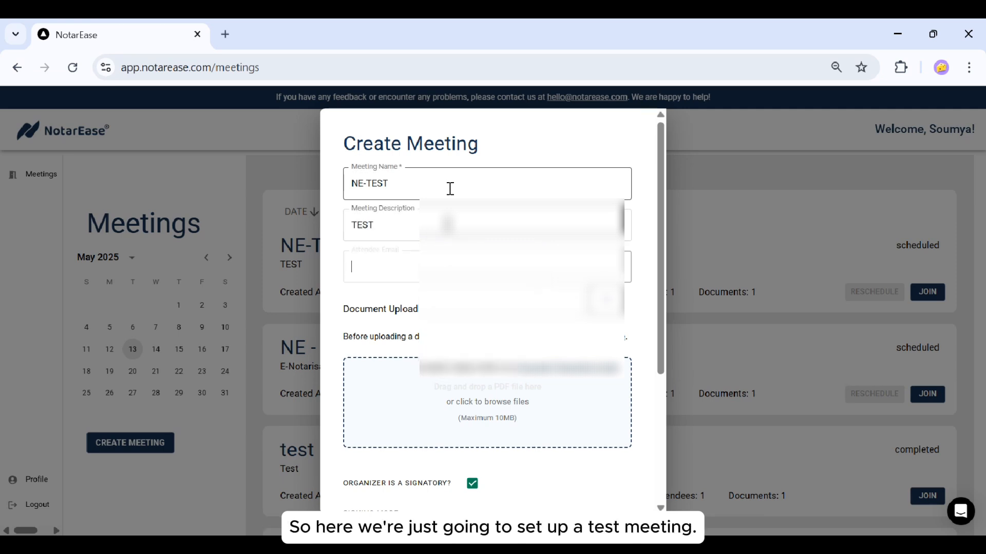
text(soumya.ban)
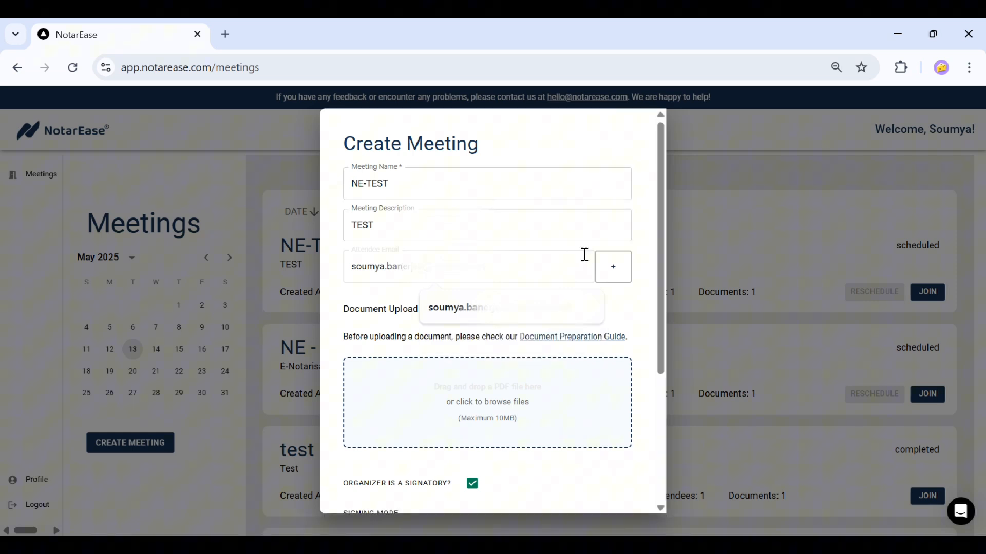
click(612, 266)
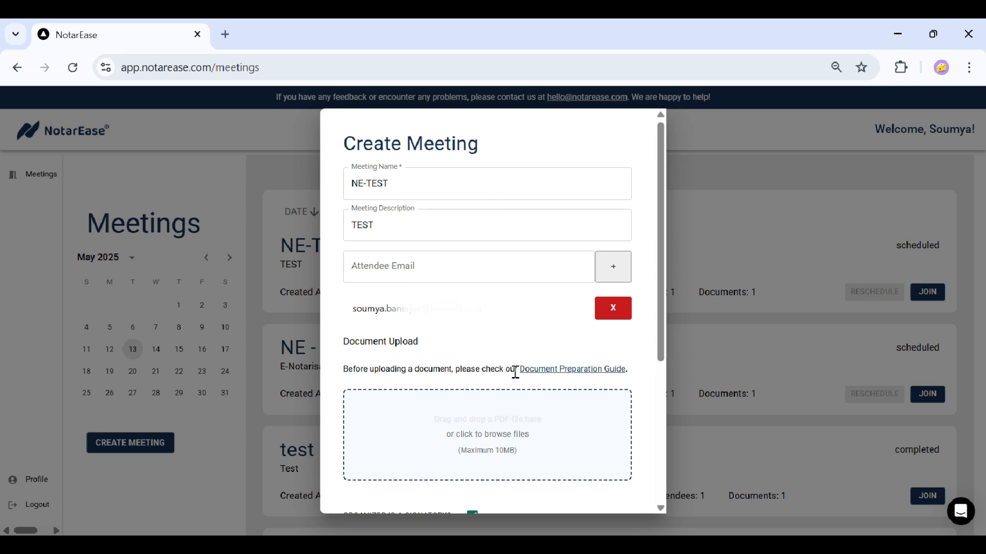
- Attach TestDoc.pdf to the meeting from the file browser
scroll(down, 3)
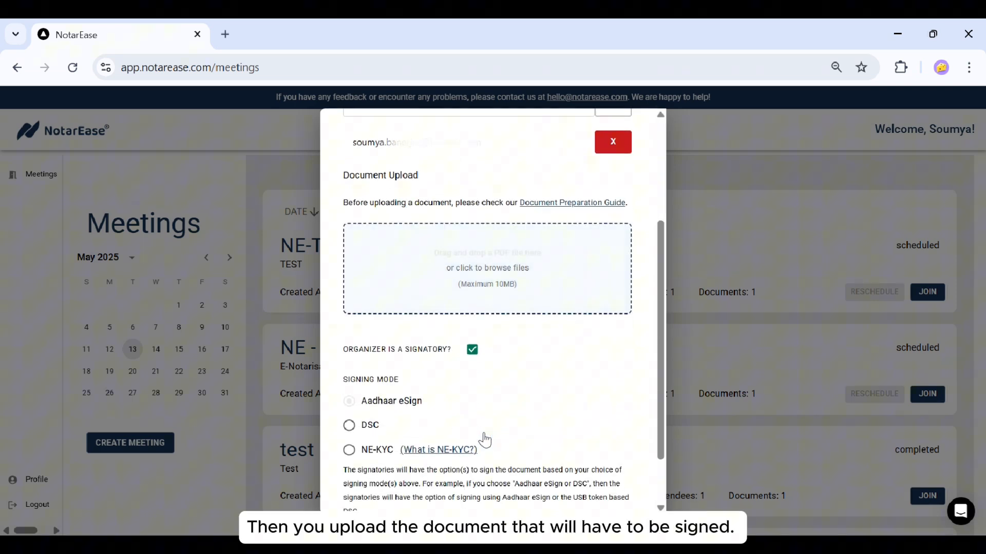
click(487, 267)
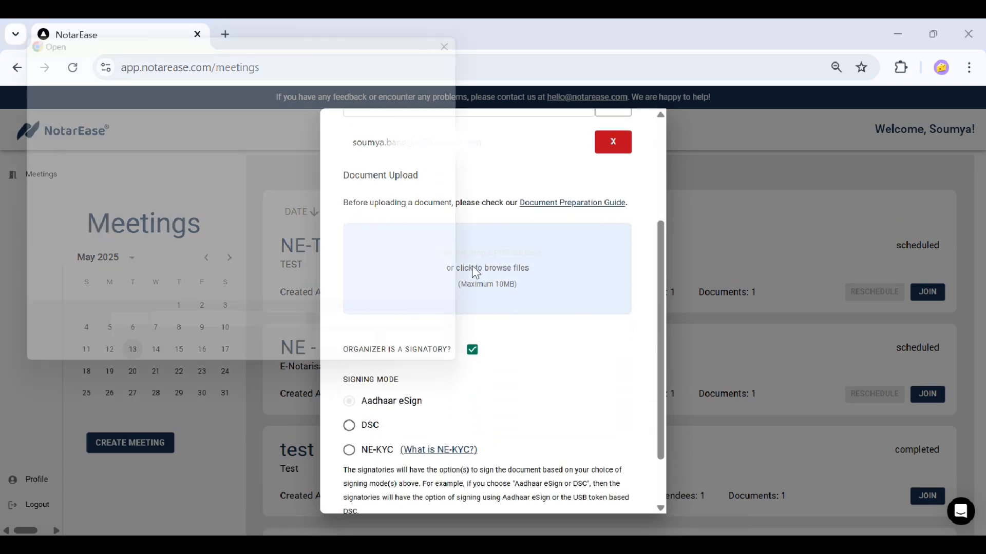
click(487, 268)
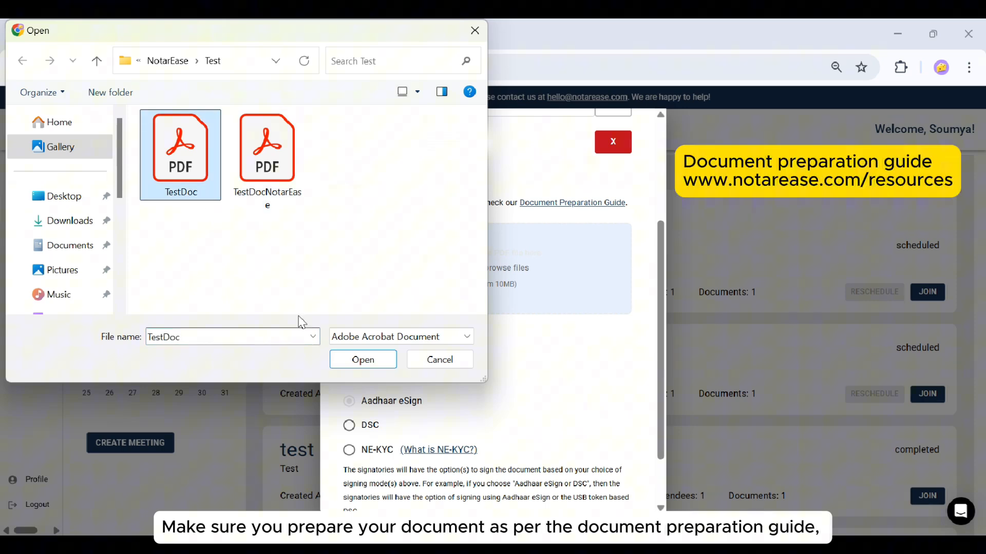
click(362, 360)
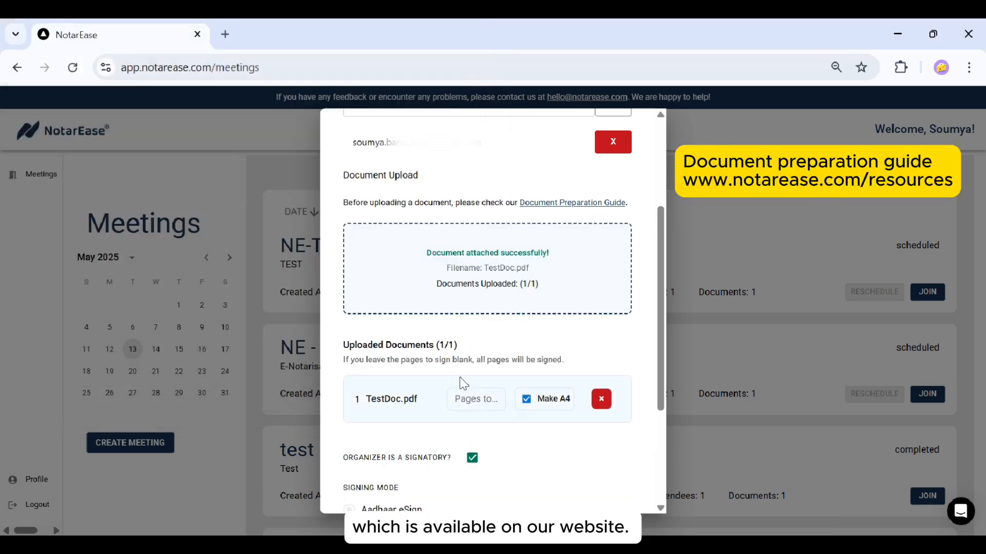
- Submit the NE-TEST meeting with Organizer is a signatory unchecked
scroll(down, 3)
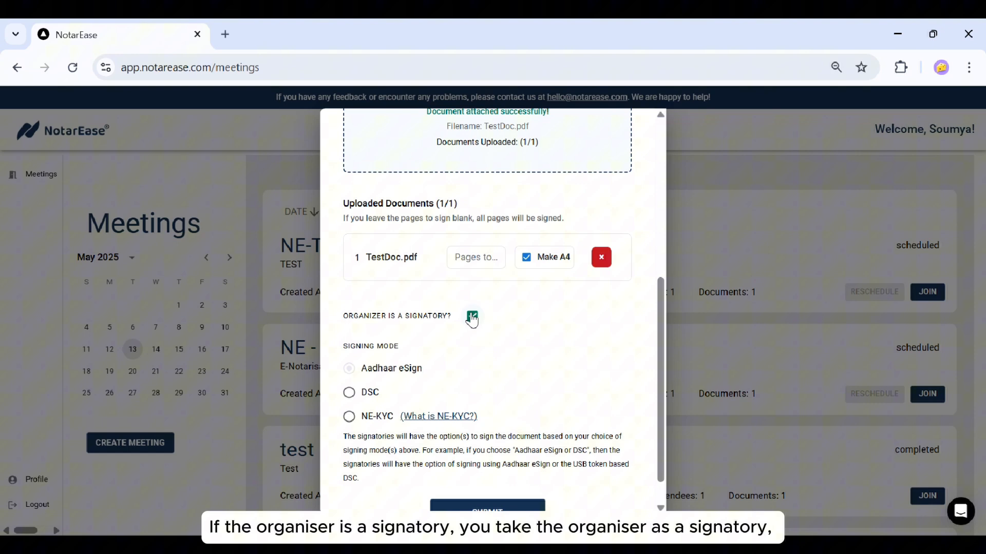
click(472, 316)
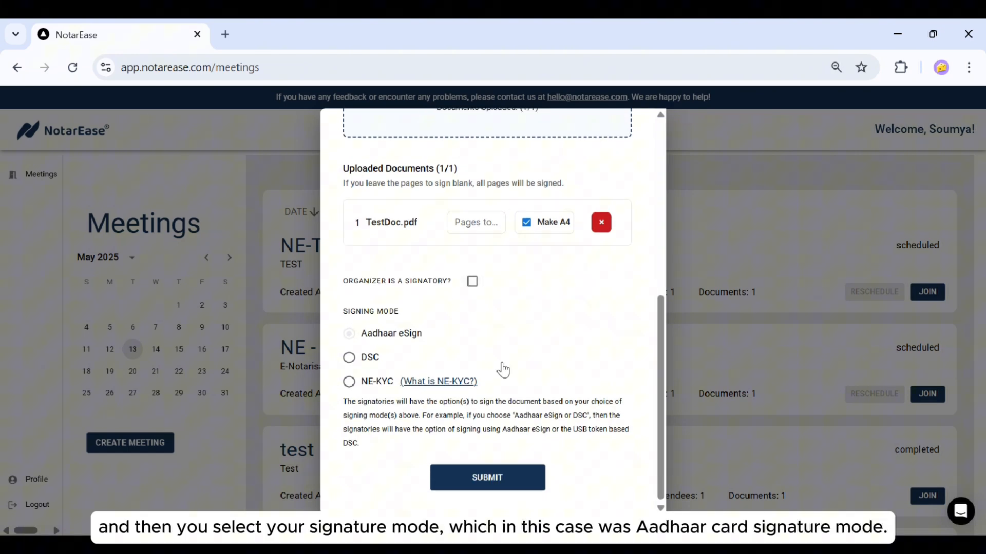
click(487, 478)
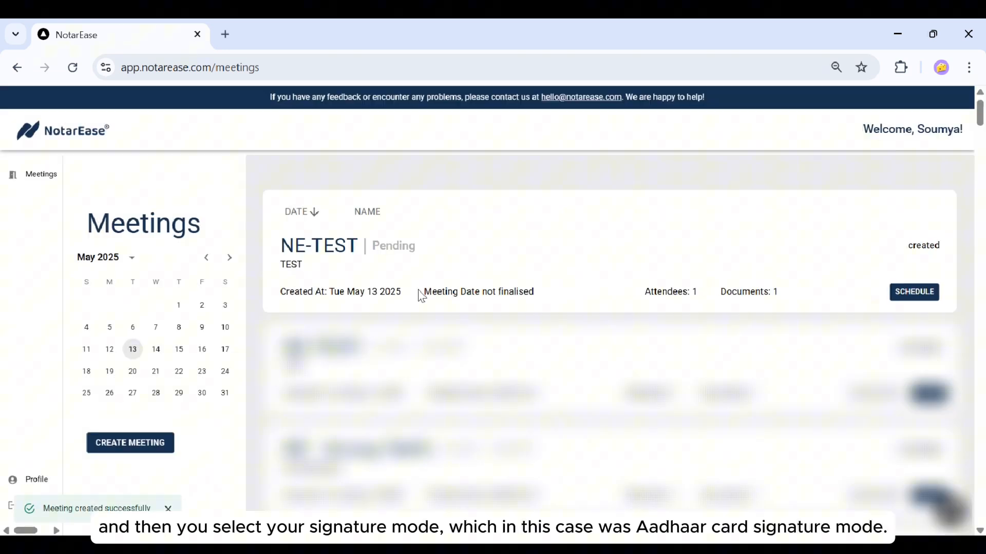
mouse_move(805, 263)
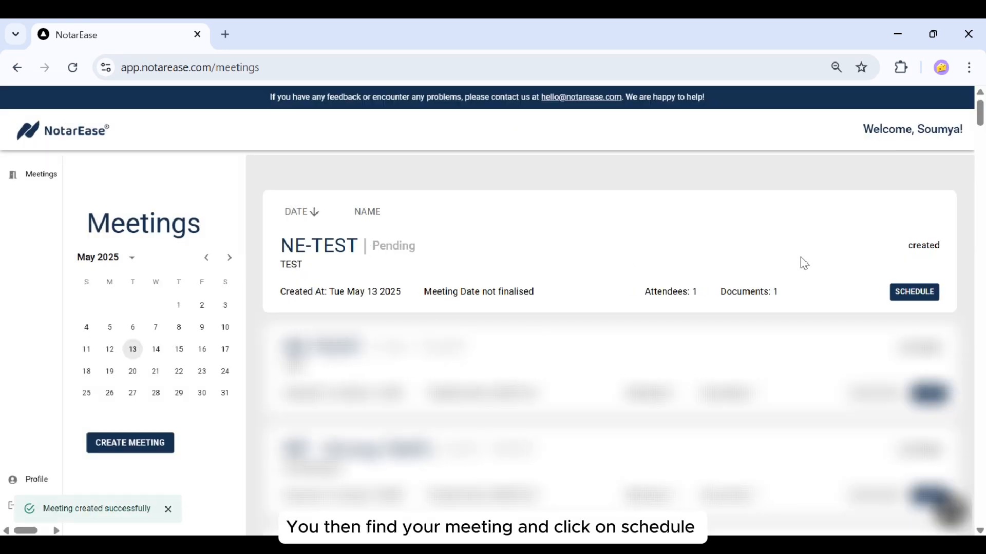
- Schedule NE-TEST and choose Pay with Razorpay, reaching the ₹500 checkout
click(914, 291)
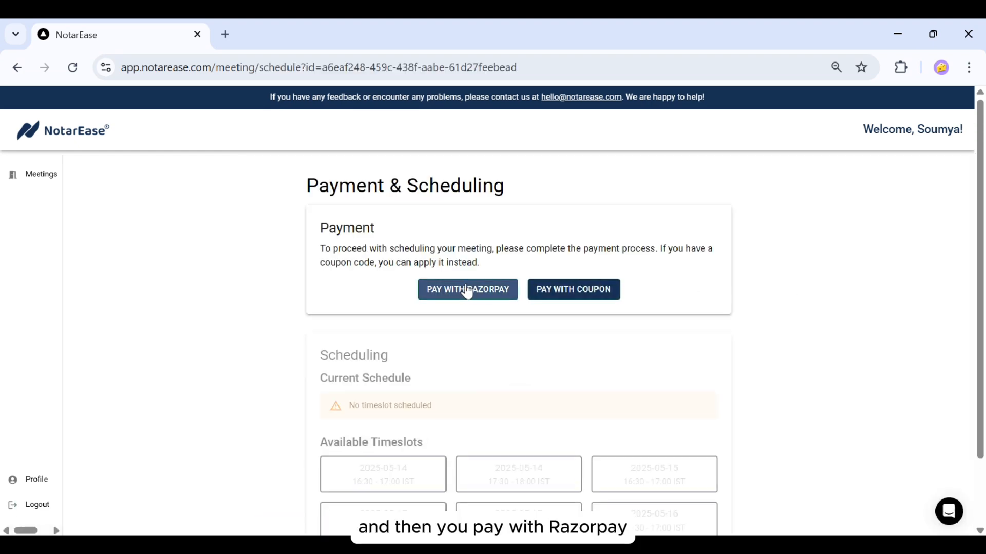
click(468, 289)
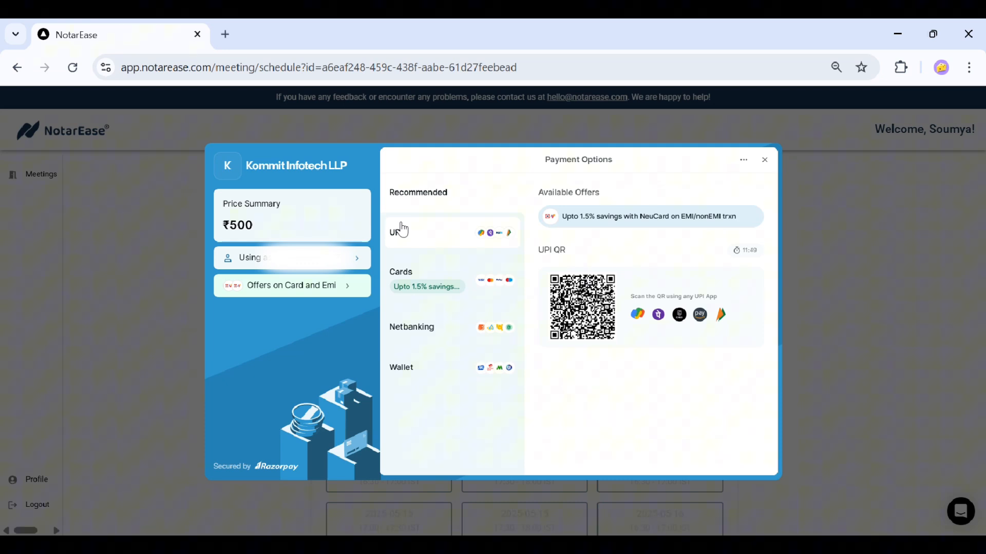
mouse_move(531, 330)
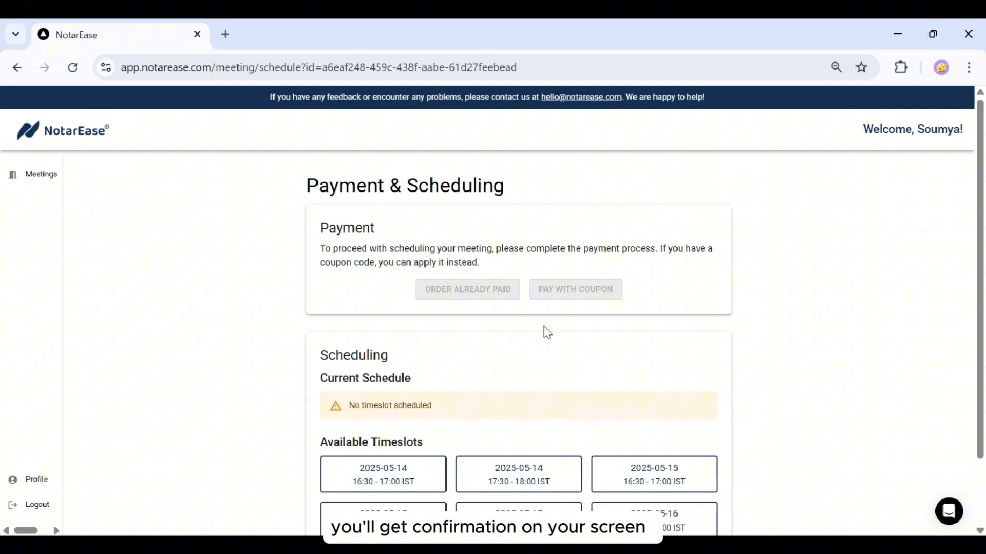
scroll(down, 3)
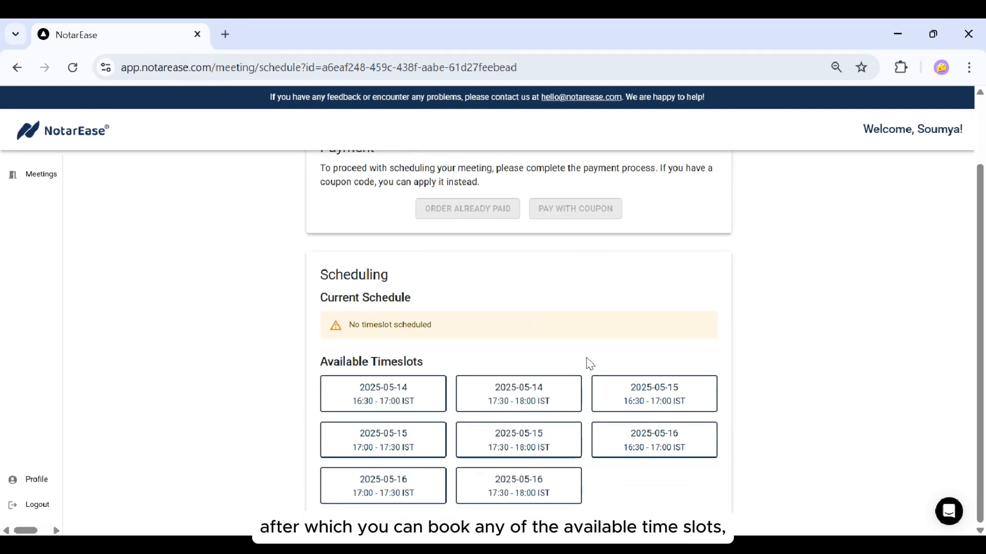
click(654, 394)
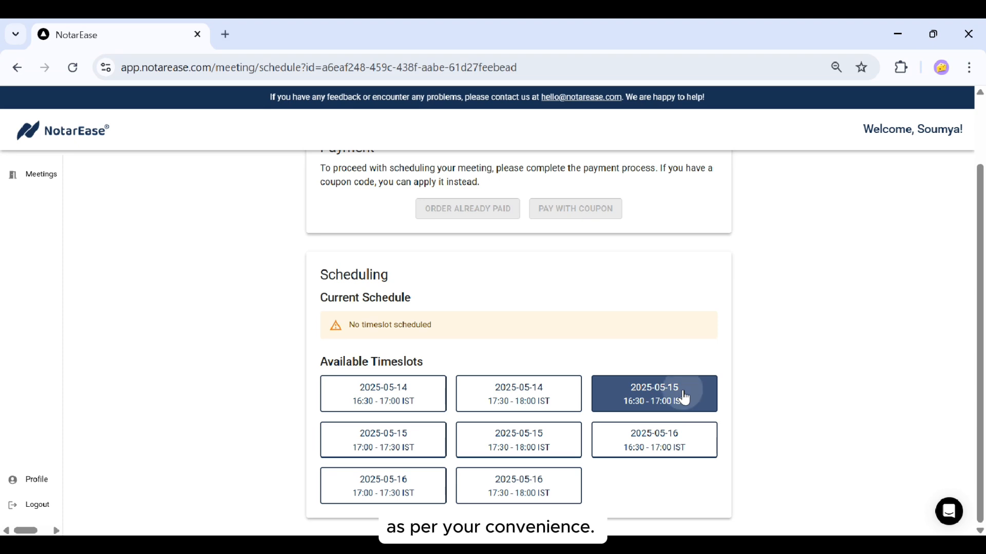
click(653, 394)
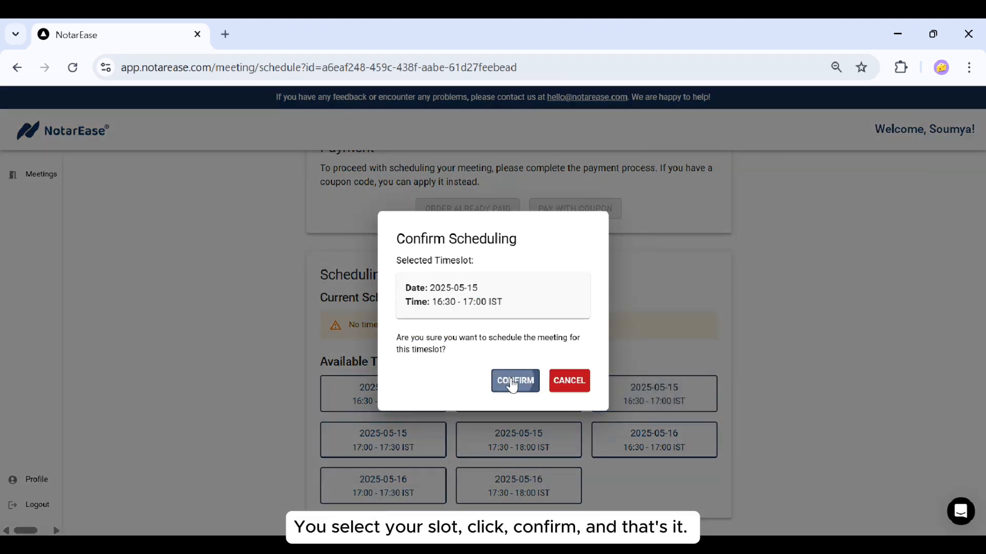
click(515, 380)
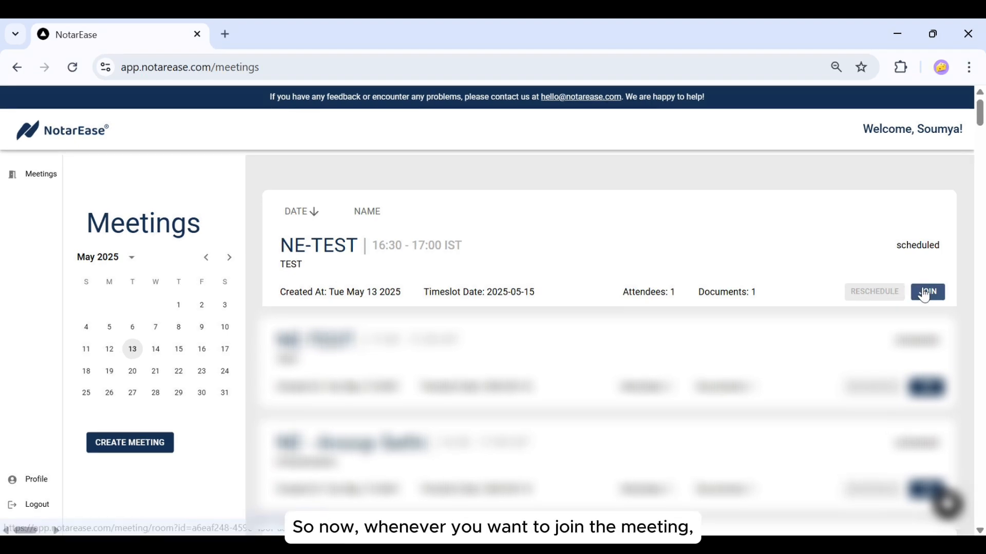
- Join the NE-TEST meeting room showing attendees, documents and logbook
click(926, 291)
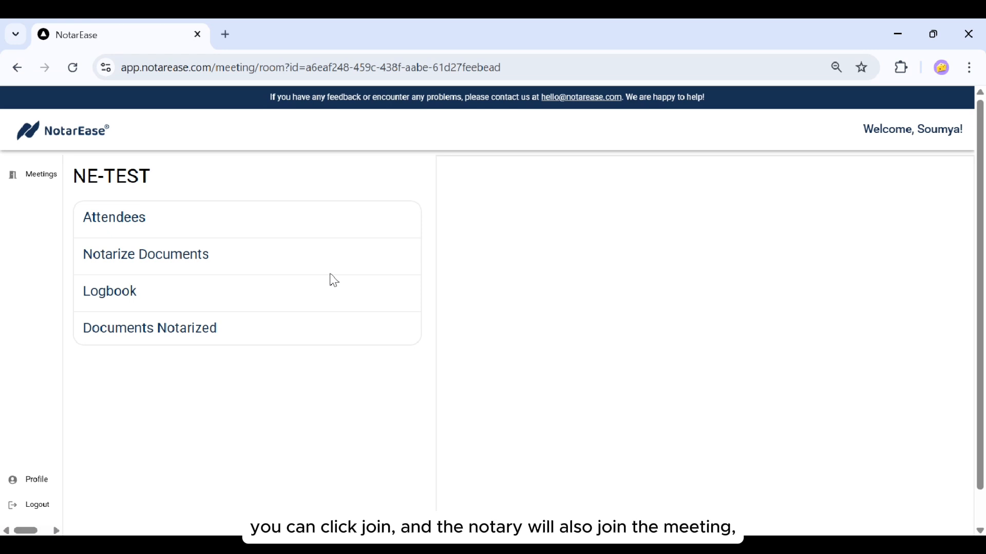
scroll(down, 3)
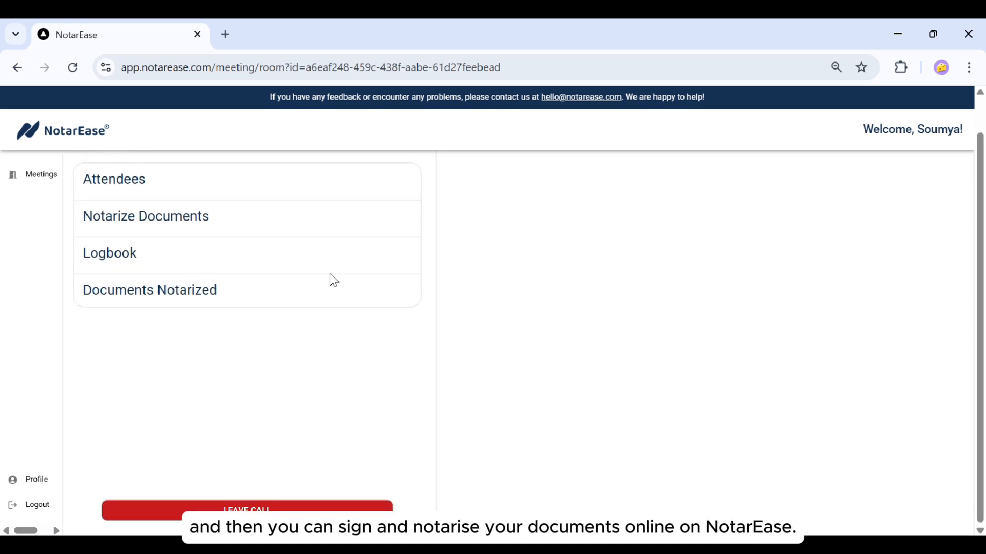